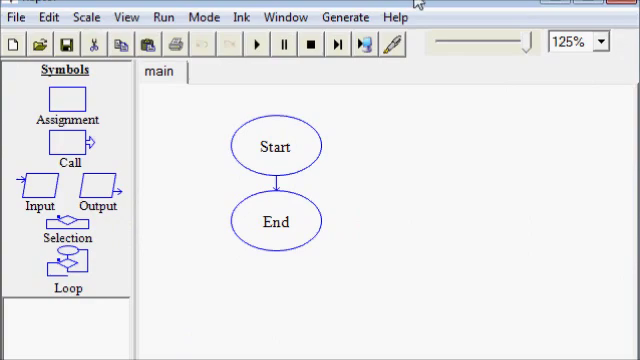
{"action": "mouse_move", "coordinate": [404, 8]}
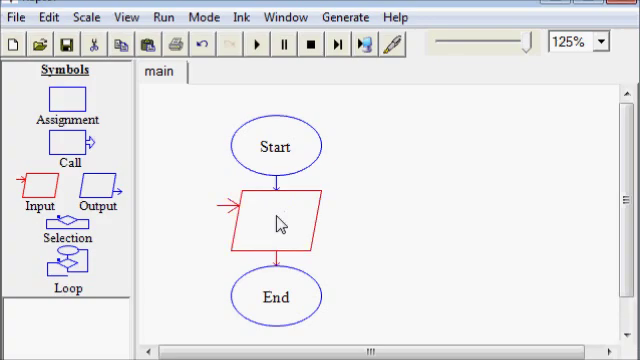
Step: Give the first input the rectangle-area prompt asking for one side's length, stored in side1
{"action": "double_click", "coordinate": [278, 218]}
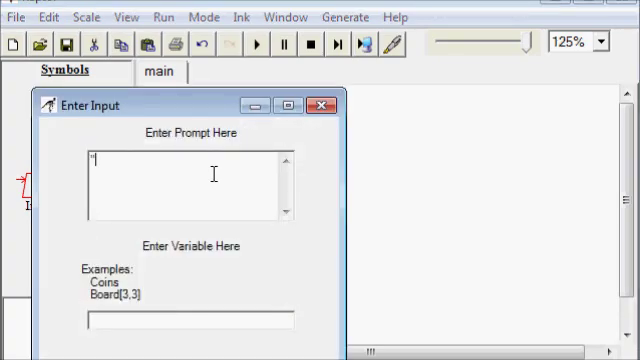
{"action": "type", "text": "This prog"}
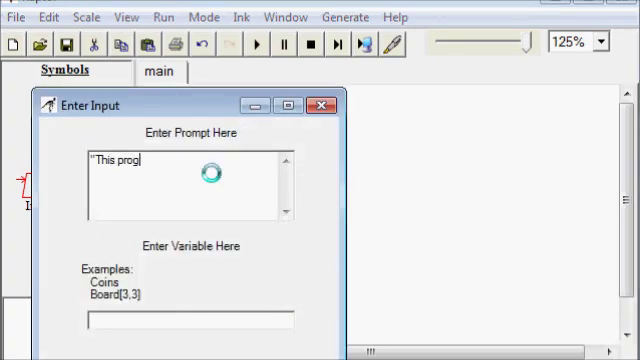
{"action": "type", "text": "ram will"}
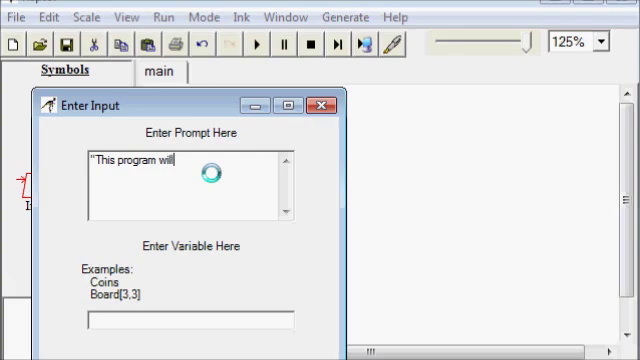
{"action": "type", "text": "calcu"}
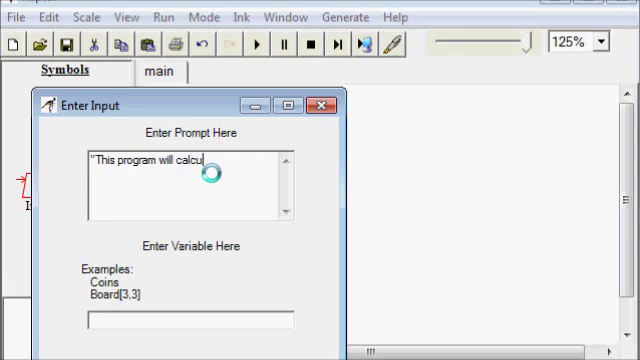
{"action": "type", "text": "late the area of a rec"}
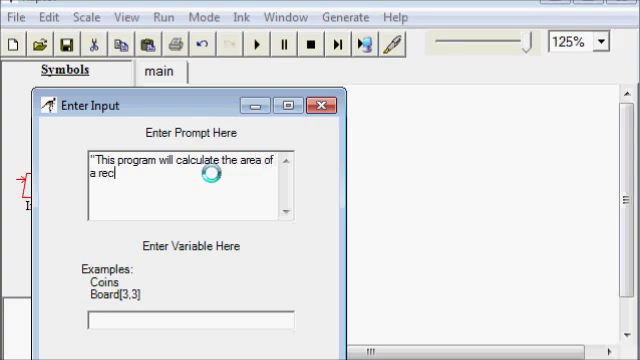
{"action": "type", "text": "tangle."}
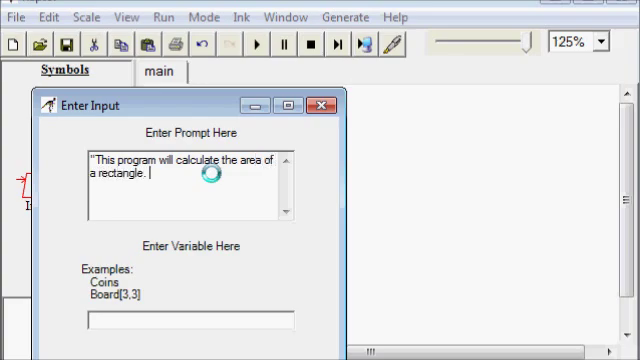
{"action": "type", "text": "Enter"}
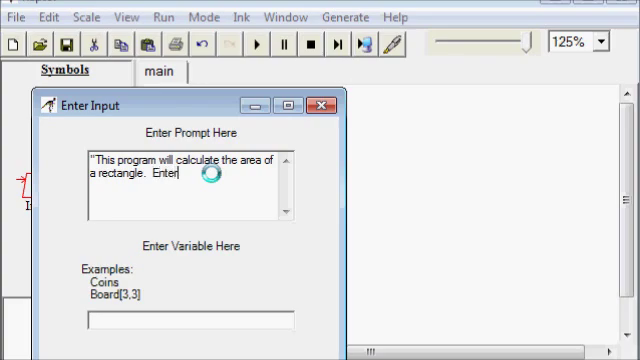
{"action": "type", "text": "the len"}
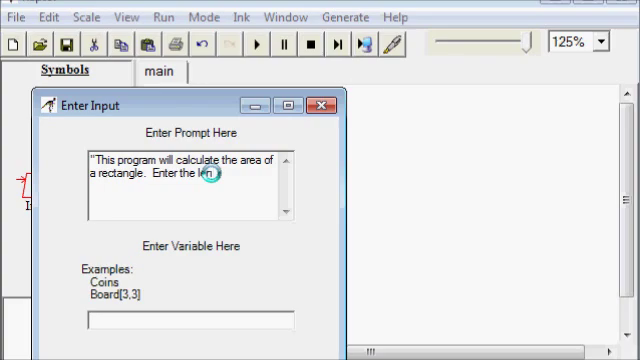
{"action": "type", "text": "gth of"}
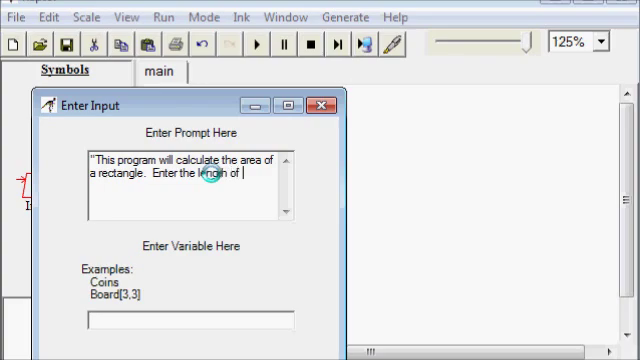
{"action": "type", "text": "one side"}
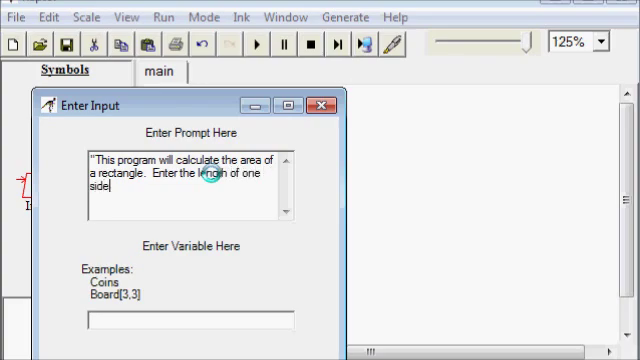
{"action": "type", "text": ".\""}
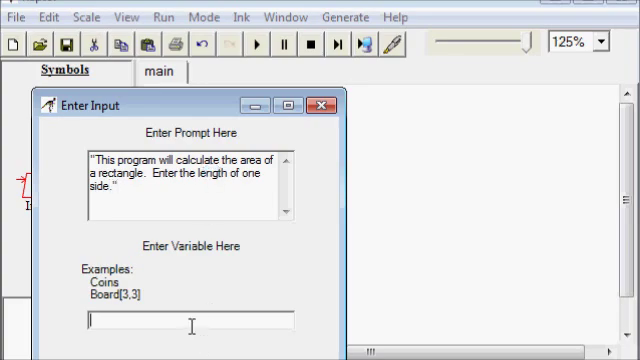
{"action": "type", "text": "side"}
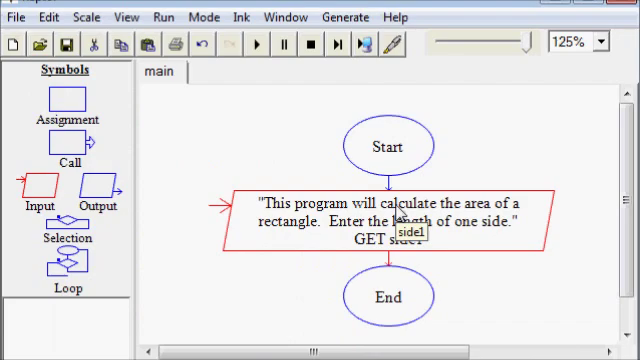
Step: Duplicate the input below it to ask for the other side's length, stored in side2
{"action": "right_click", "coordinate": [400, 216]}
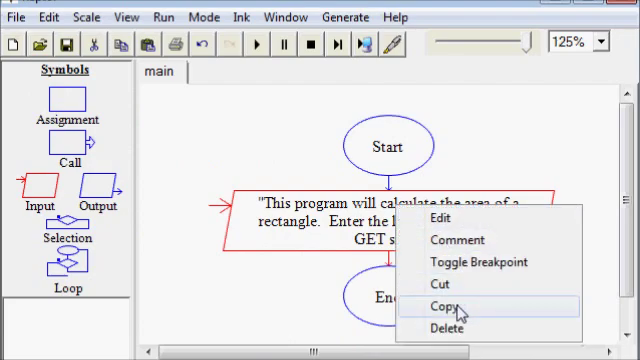
{"action": "left_click", "coordinate": [446, 306]}
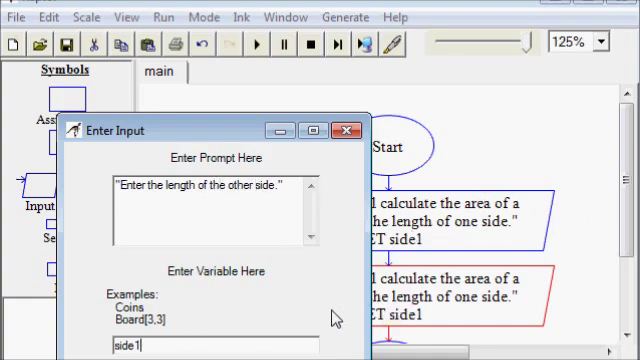
{"action": "left_click", "coordinate": [350, 130]}
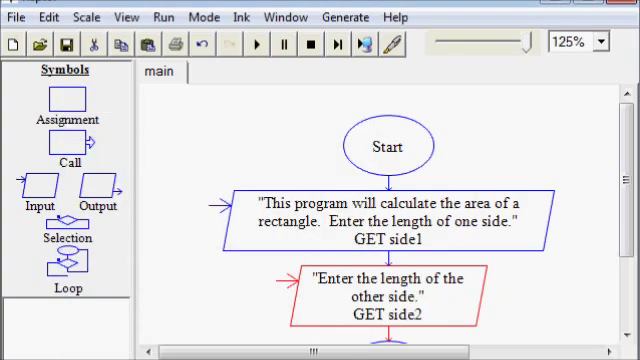
Step: Add an assignment after the inputs setting area to side1 * side2
{"action": "scroll", "scroll_direction": "down", "scroll_amount": 3}
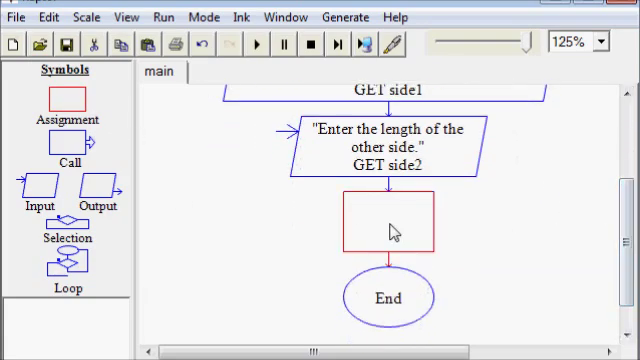
{"action": "double_click", "coordinate": [392, 228]}
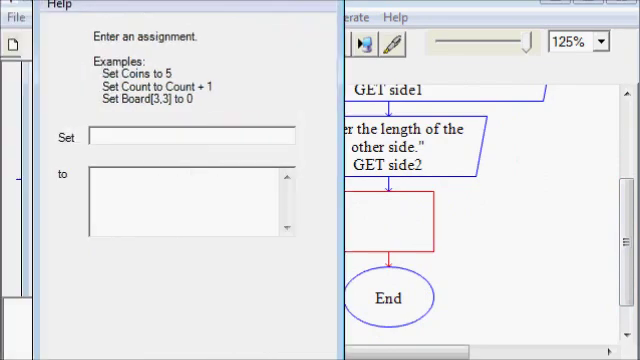
{"action": "type", "text": "are"}
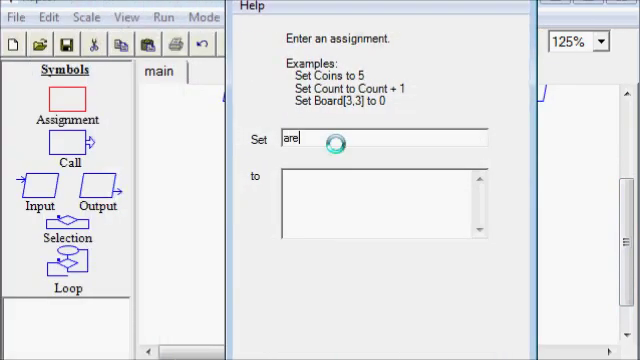
{"action": "type", "text": "side1"}
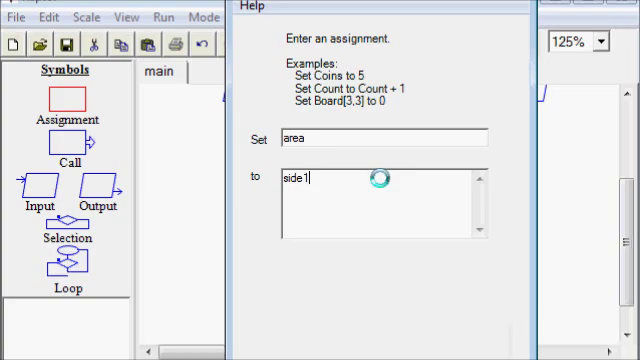
{"action": "type", "text": "* s"}
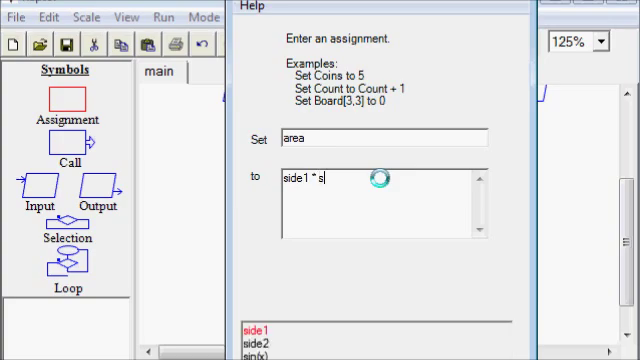
{"action": "type", "text": "ide"}
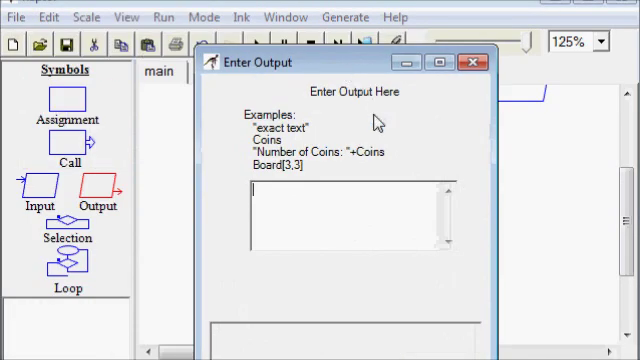
Step: Add an output after the assignment showing "The area is " + area
{"action": "type", "text": "\"The area i"}
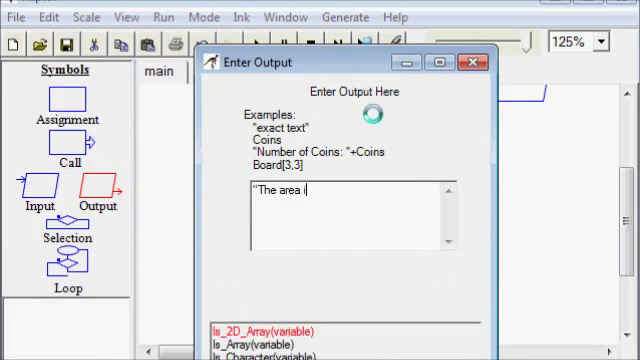
{"action": "type", "text": "\" ar"}
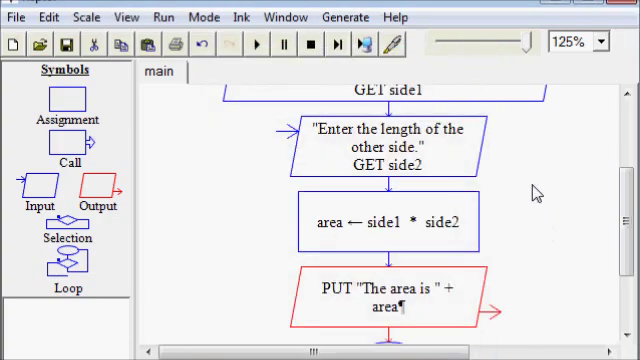
Step: Run the flowchart with side lengths 5 and 2, giving area 10
{"action": "left_click", "coordinate": [256, 44]}
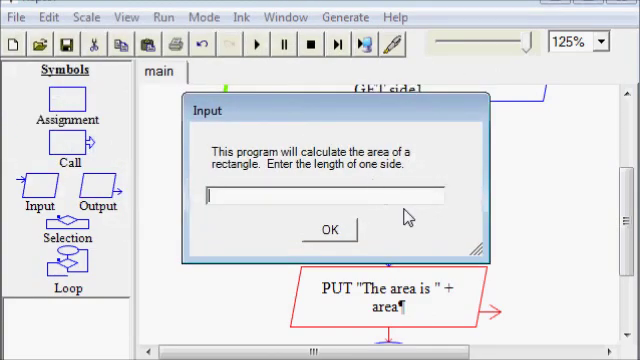
{"action": "left_click", "coordinate": [330, 228]}
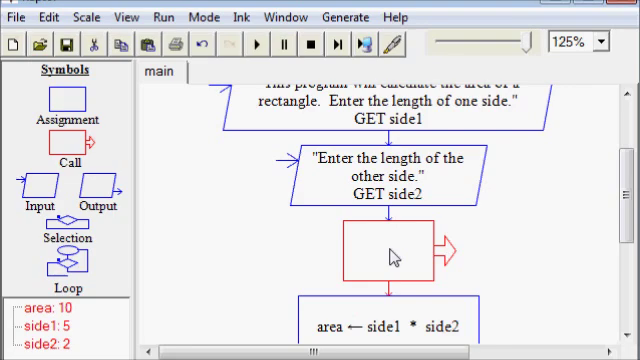
Step: Make main call a new calculateArea module and acknowledge the save prompt for a.rap
{"action": "double_click", "coordinate": [390, 256]}
{"action": "type", "text": "calculate"}
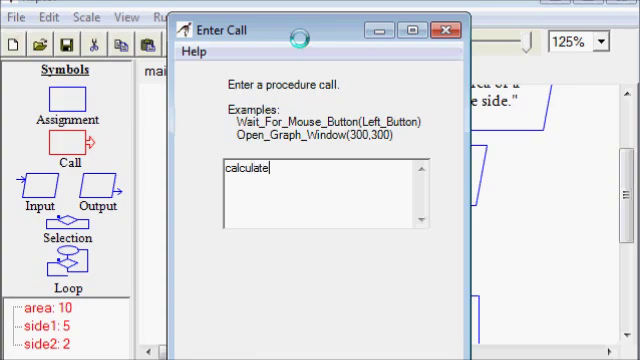
{"action": "type", "text": "Area"}
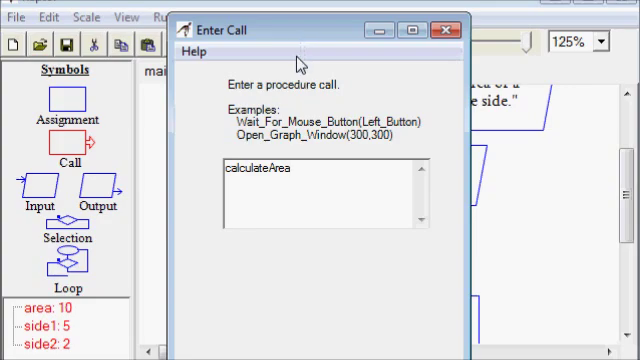
{"action": "mouse_move", "coordinate": [332, 292]}
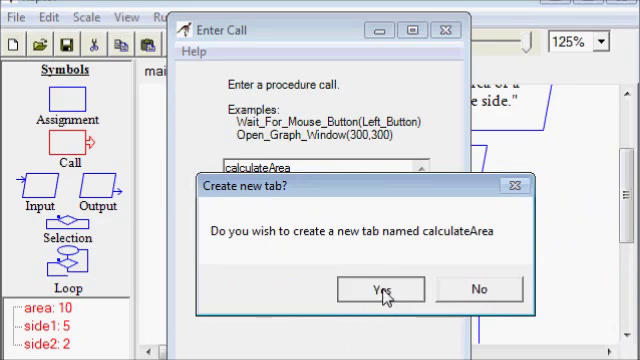
{"action": "left_click", "coordinate": [380, 288]}
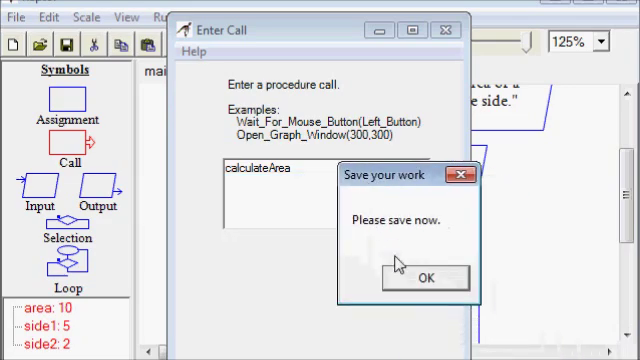
{"action": "left_click", "coordinate": [424, 278]}
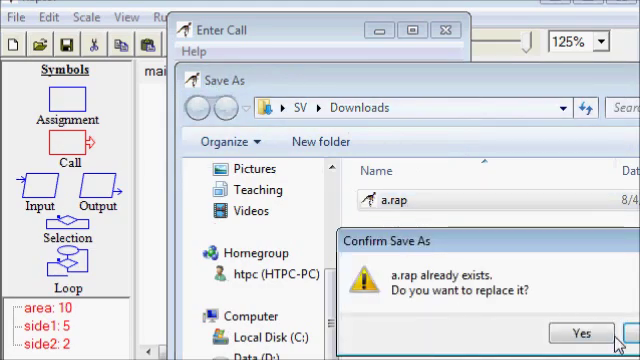
Step: Overwrite a.rap and move the area ← side1 * side2 assignment into calculateArea between Start and End
{"action": "left_click", "coordinate": [580, 332]}
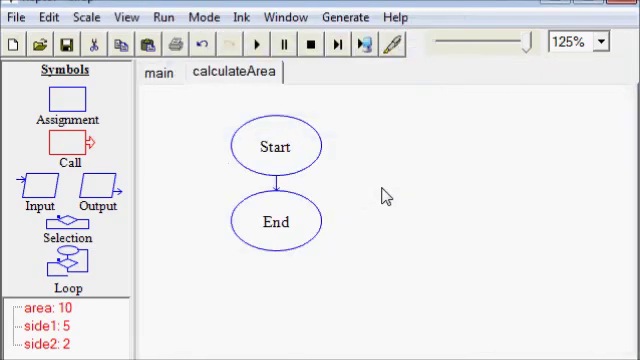
{"action": "left_click", "coordinate": [156, 72]}
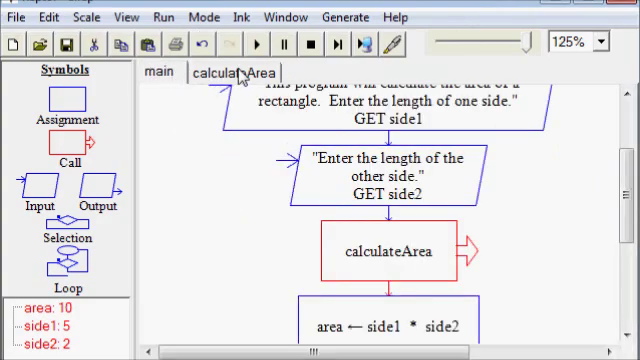
{"action": "left_click", "coordinate": [252, 72]}
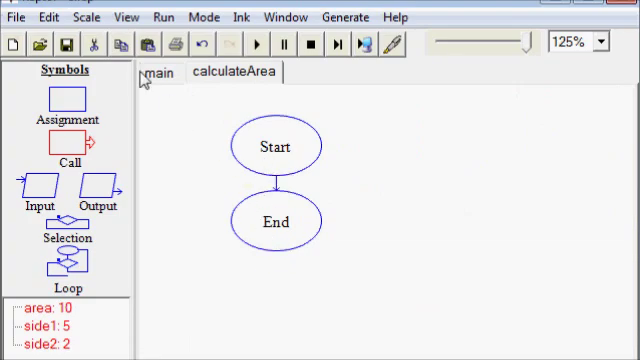
{"action": "left_click", "coordinate": [160, 72]}
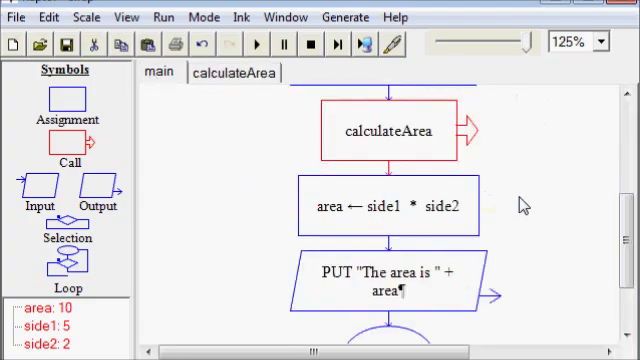
{"action": "right_click", "coordinate": [390, 206]}
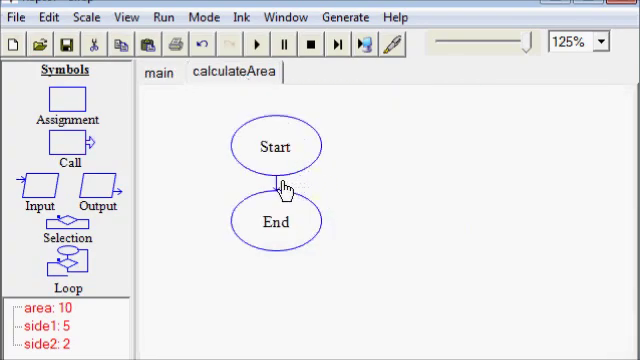
{"action": "left_click", "coordinate": [284, 186]}
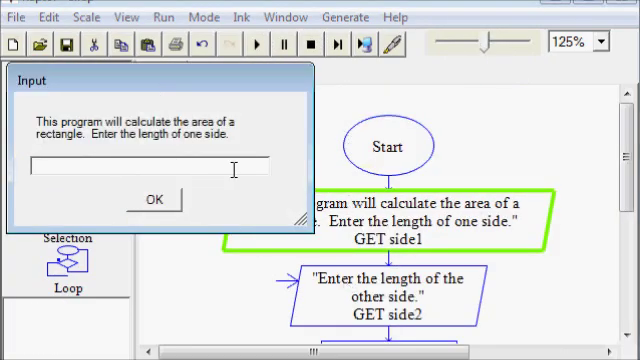
Step: Run the flowchart with sides 2 and 3, giving area 6
{"action": "left_click", "coordinate": [152, 200]}
{"action": "type", "text": "3"}
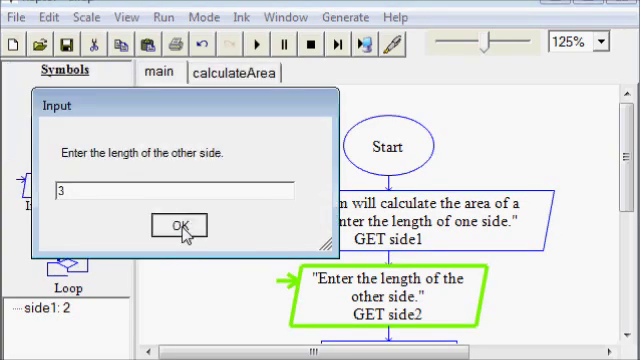
{"action": "left_click", "coordinate": [184, 224]}
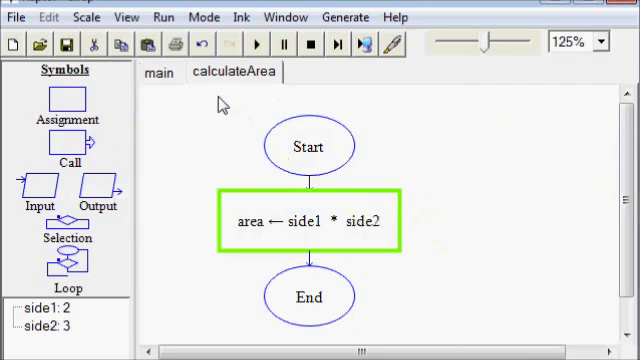
{"action": "left_click", "coordinate": [256, 44]}
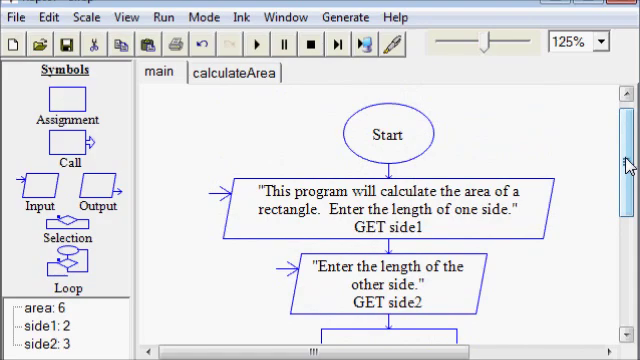
{"action": "mouse_move", "coordinate": [596, 156]}
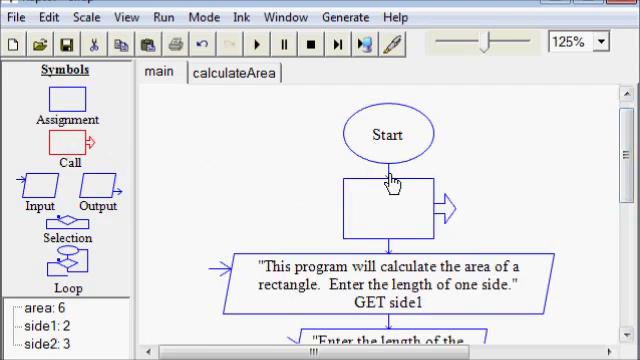
Step: Make main's first call a new getInput module holding both side-length input prompts
{"action": "left_click", "coordinate": [388, 204]}
{"action": "type", "text": "get"}
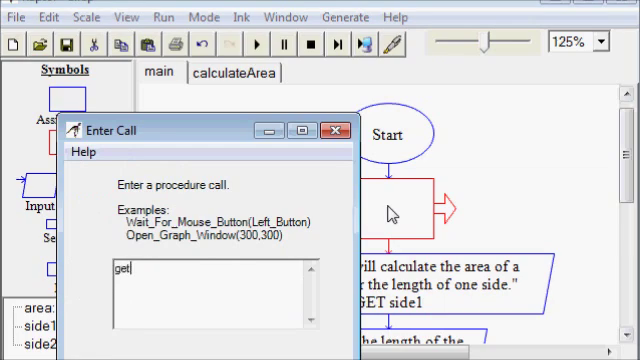
{"action": "type", "text": "Input"}
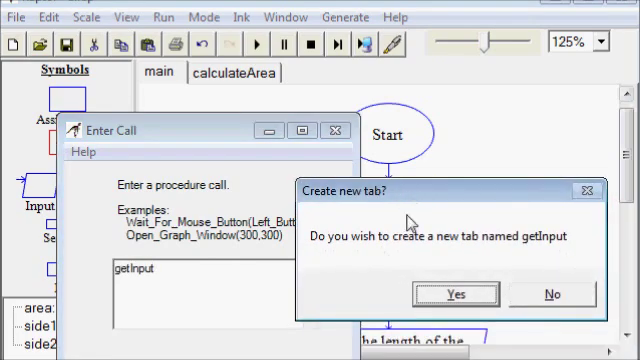
{"action": "left_click", "coordinate": [456, 294]}
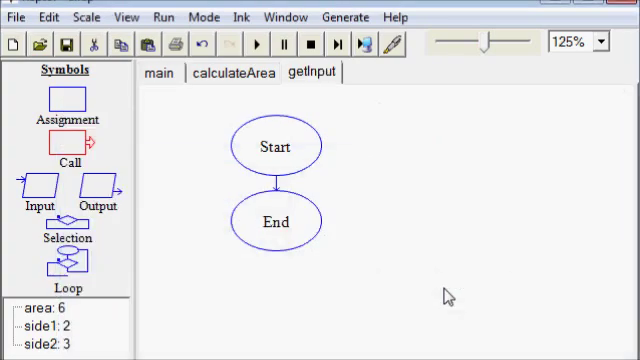
{"action": "left_click", "coordinate": [160, 72]}
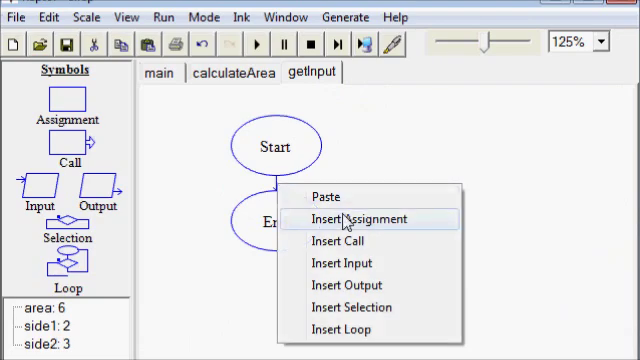
{"action": "left_click", "coordinate": [160, 72]}
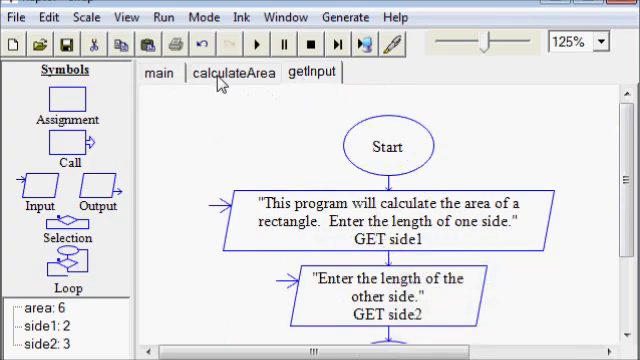
{"action": "left_click", "coordinate": [234, 72]}
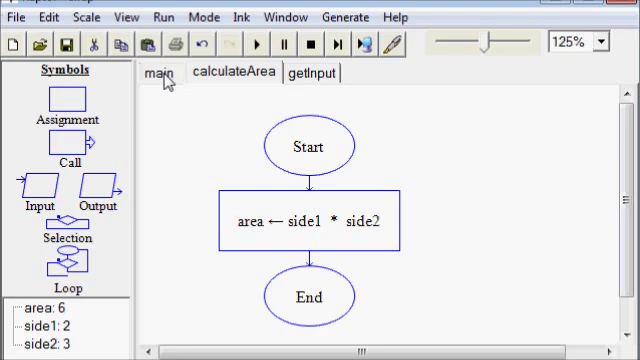
Step: Run the modular flowchart from main with sides 4 and 3, printing "The area is 12" in MasterConsole
{"action": "left_click", "coordinate": [160, 72]}
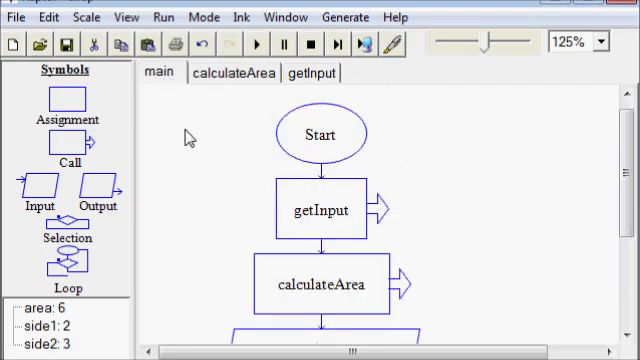
{"action": "scroll", "scroll_direction": "down", "scroll_amount": 3}
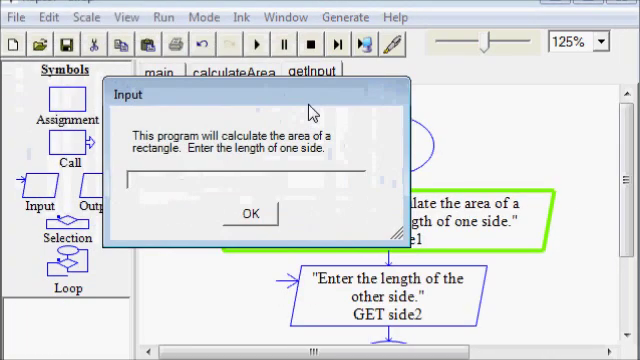
{"action": "left_click", "coordinate": [252, 214]}
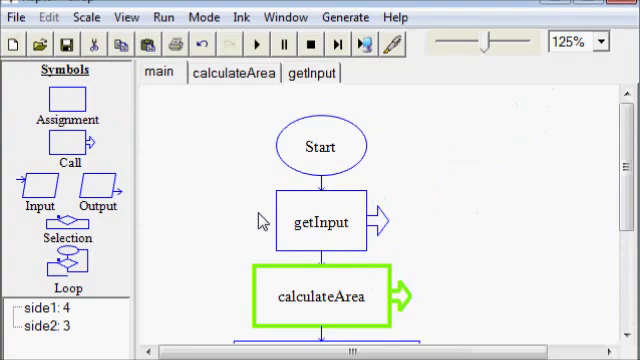
{"action": "scroll", "scroll_direction": "down", "scroll_amount": 3}
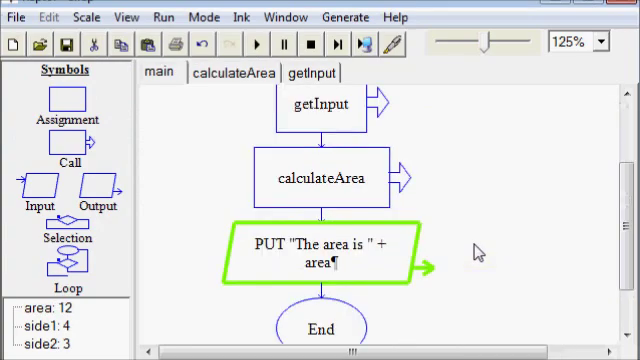
{"action": "left_click", "coordinate": [256, 44]}
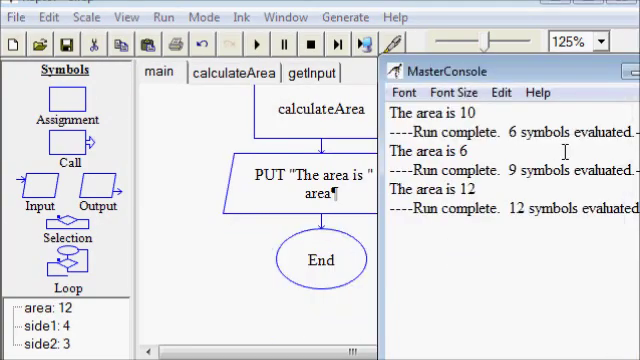